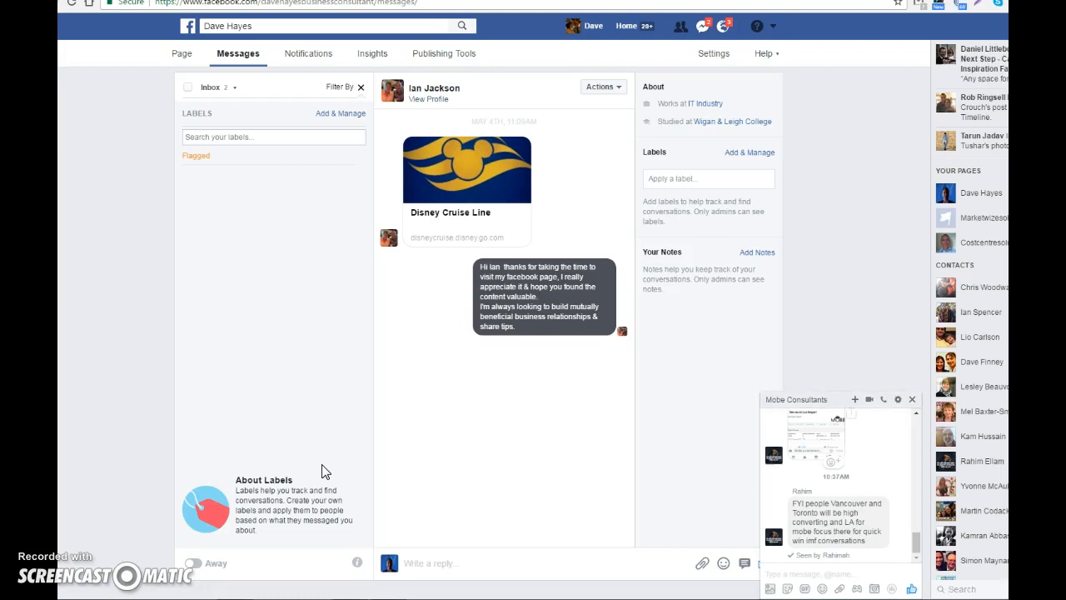
pyautogui.moveTo(231, 369)
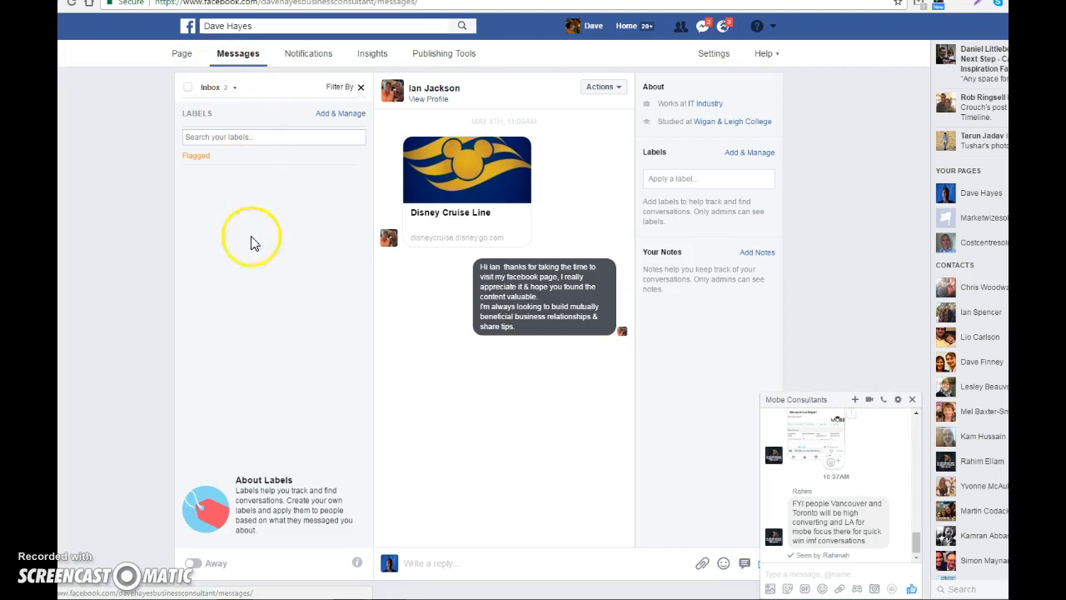
pyautogui.moveTo(323, 575)
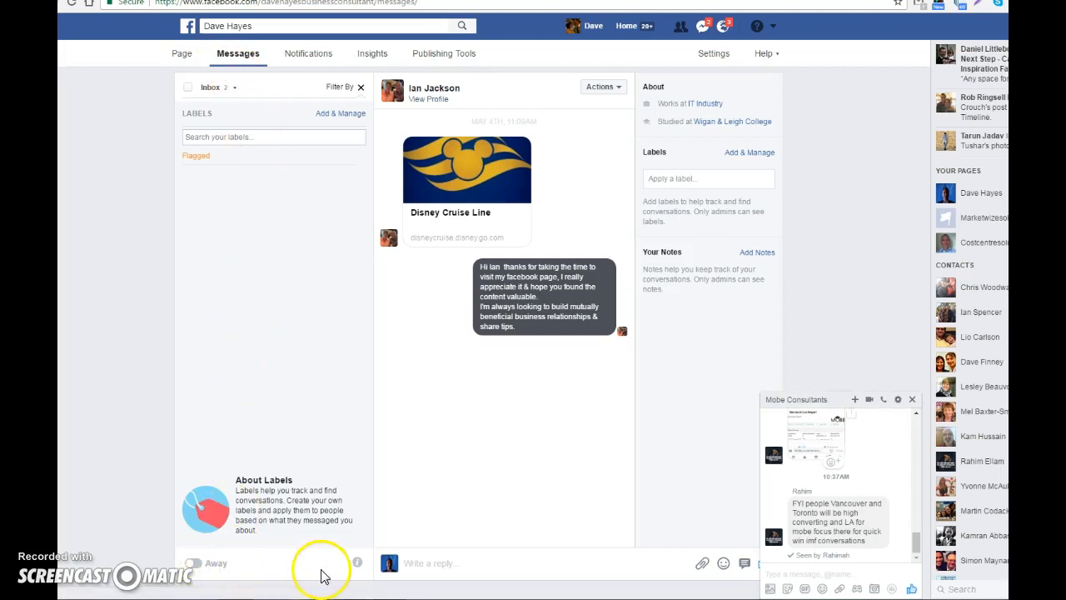
pyautogui.moveTo(356, 562)
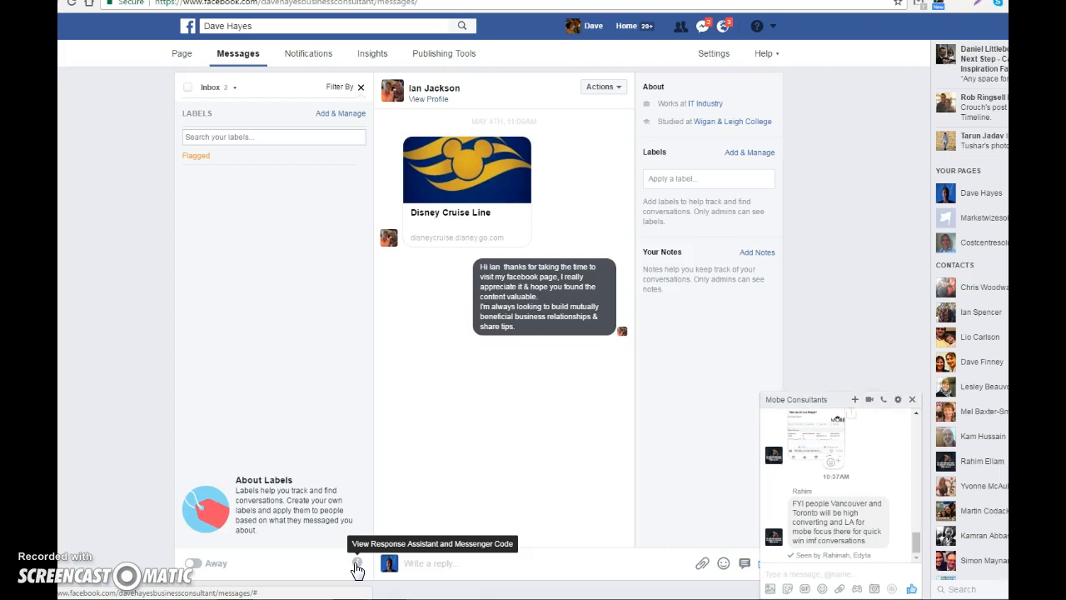
# - Open the page's Messenger Code panel from the inbox info icon
pyautogui.click(357, 563)
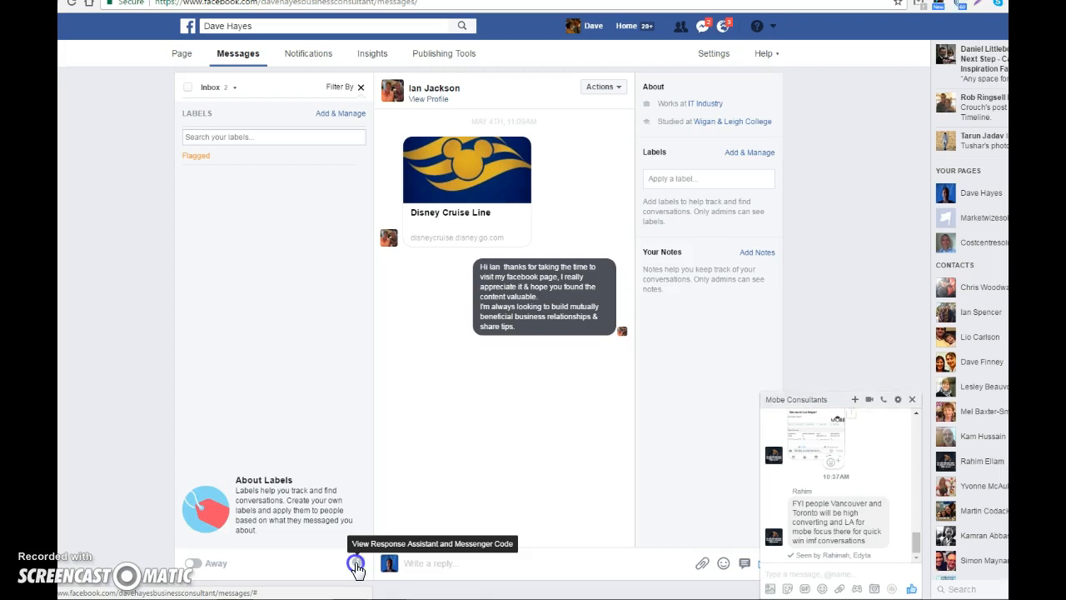
pyautogui.click(357, 563)
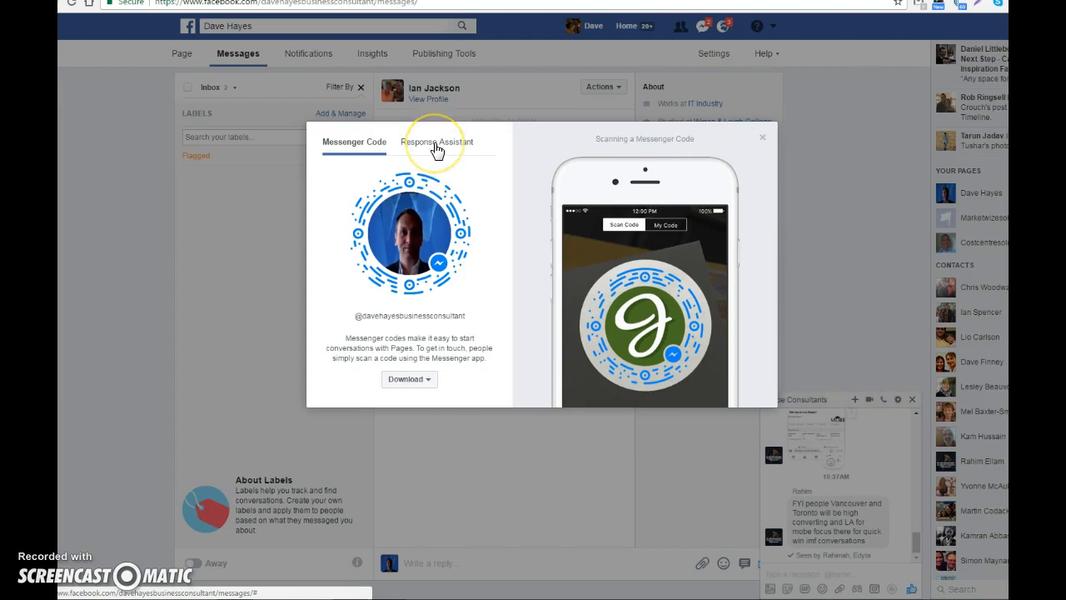
# - Go to the Response Assistant tab and launch its setup in Messaging settings
pyautogui.click(436, 142)
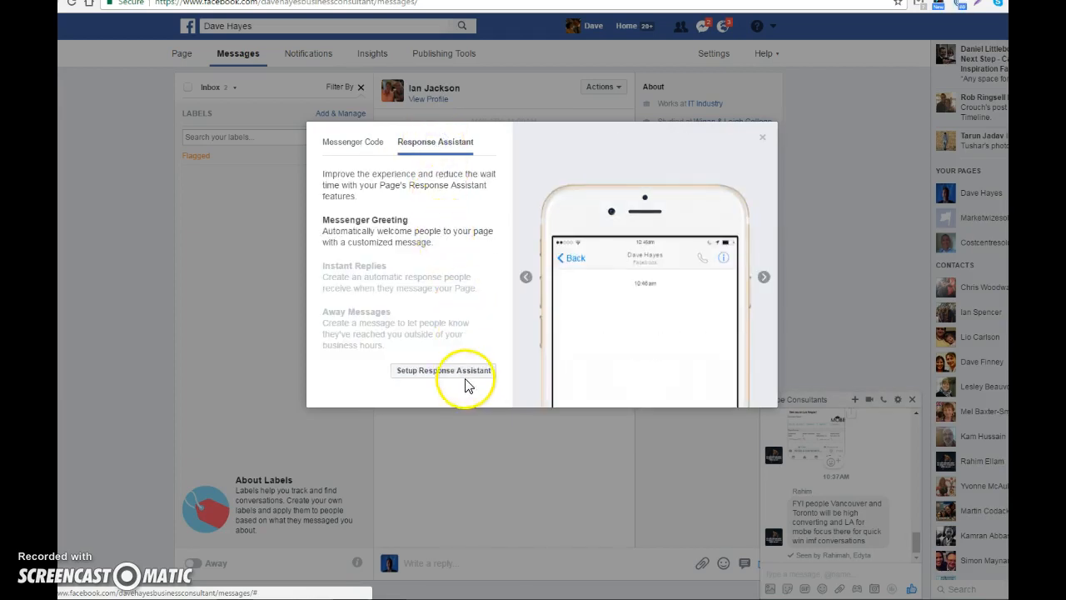
pyautogui.click(443, 370)
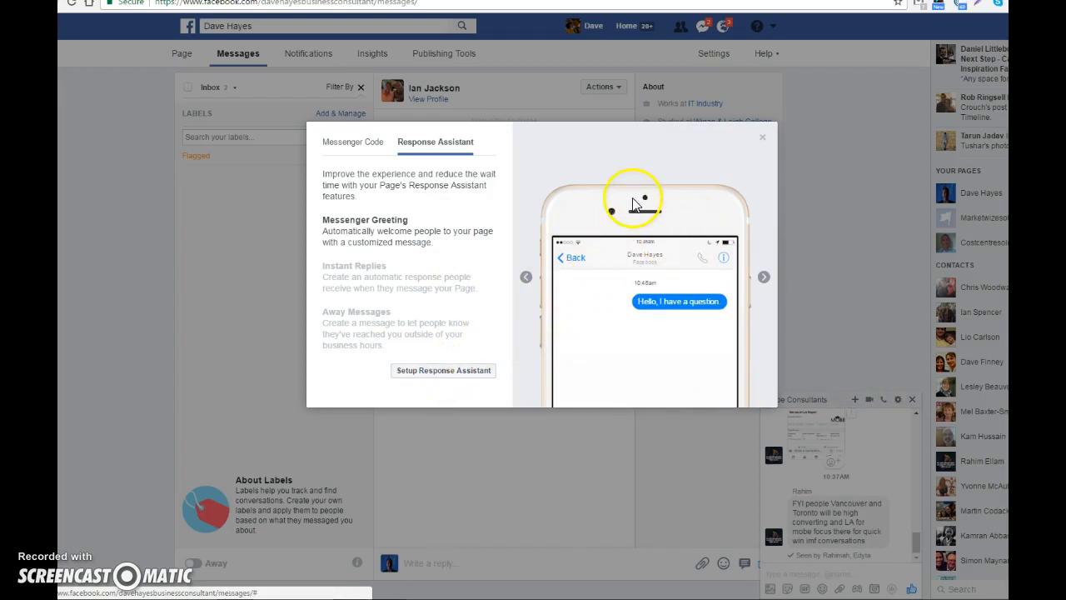
pyautogui.click(443, 370)
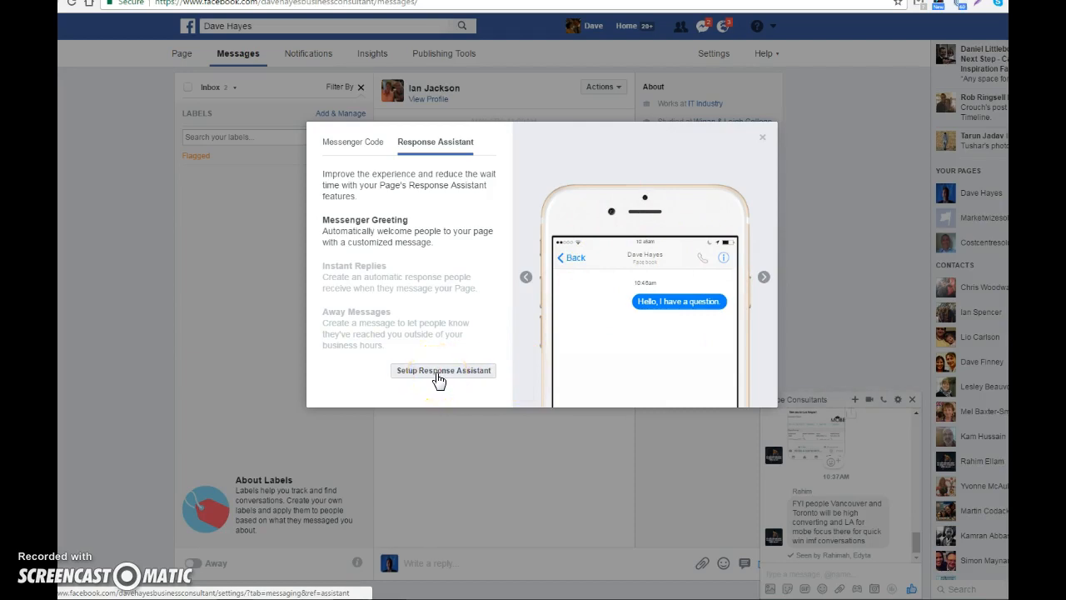
pyautogui.click(442, 370)
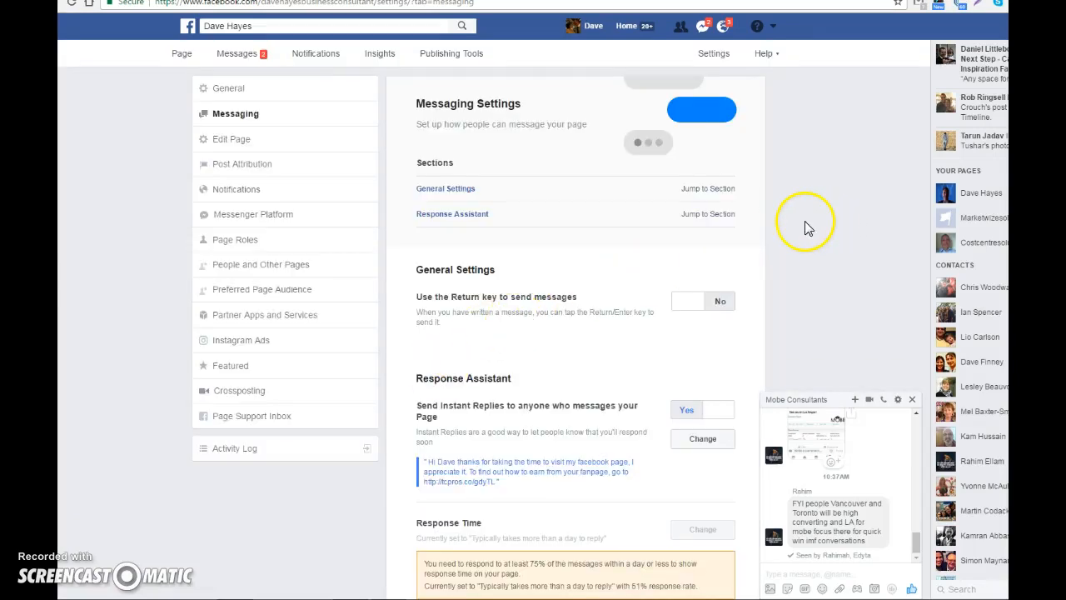
pyautogui.scroll(-3)
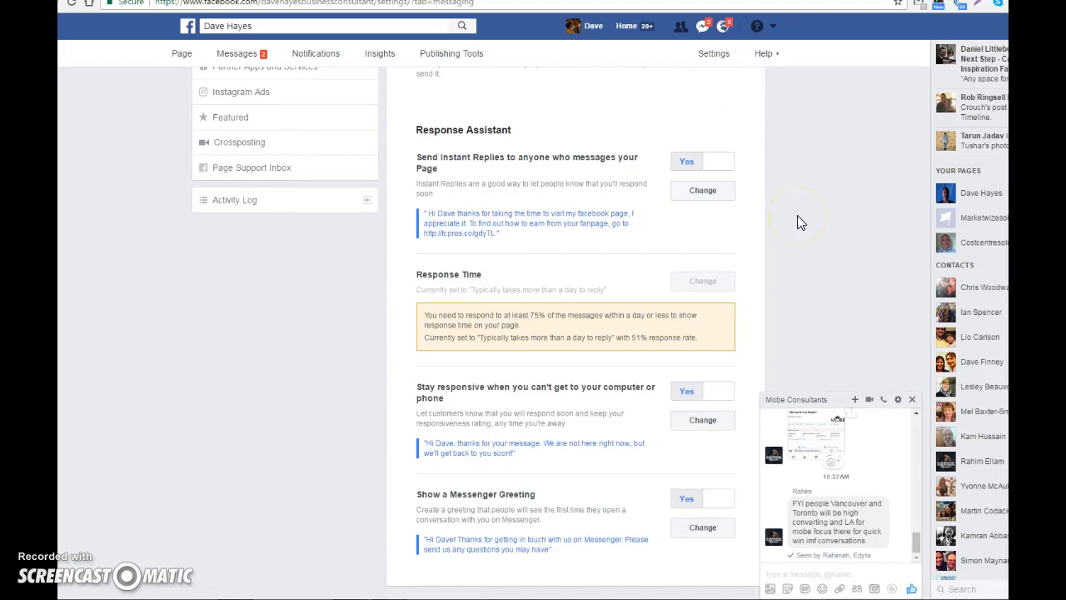
pyautogui.moveTo(468, 176)
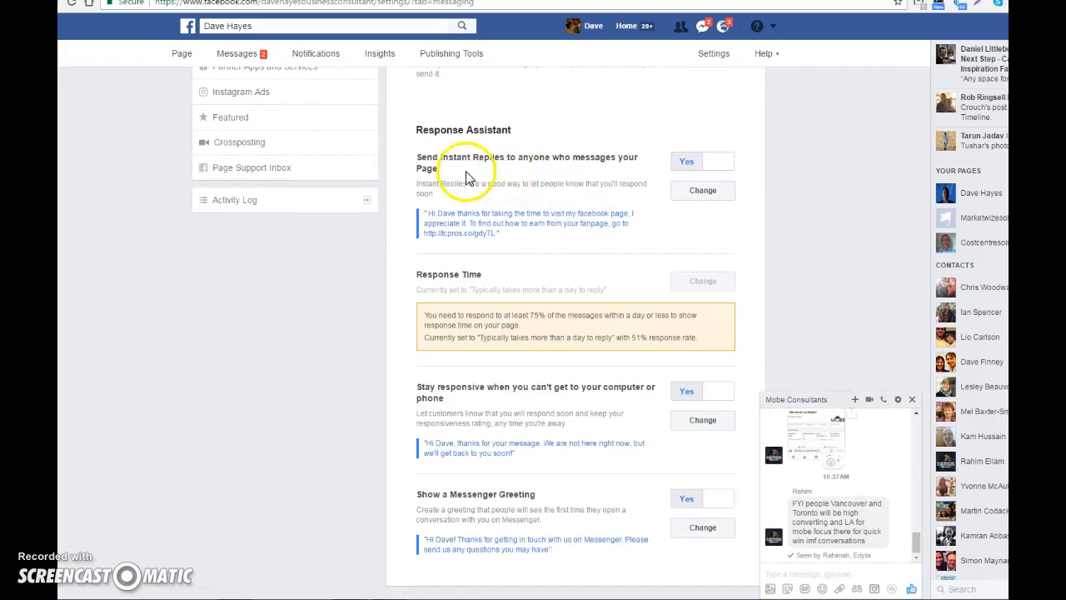
pyautogui.moveTo(576, 161)
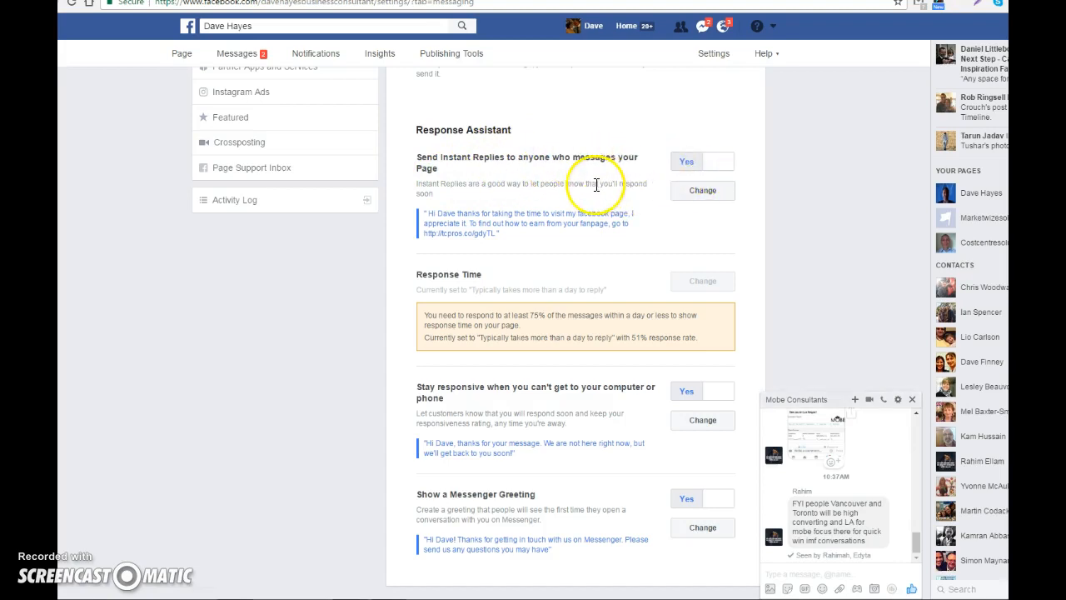
pyautogui.moveTo(460, 216)
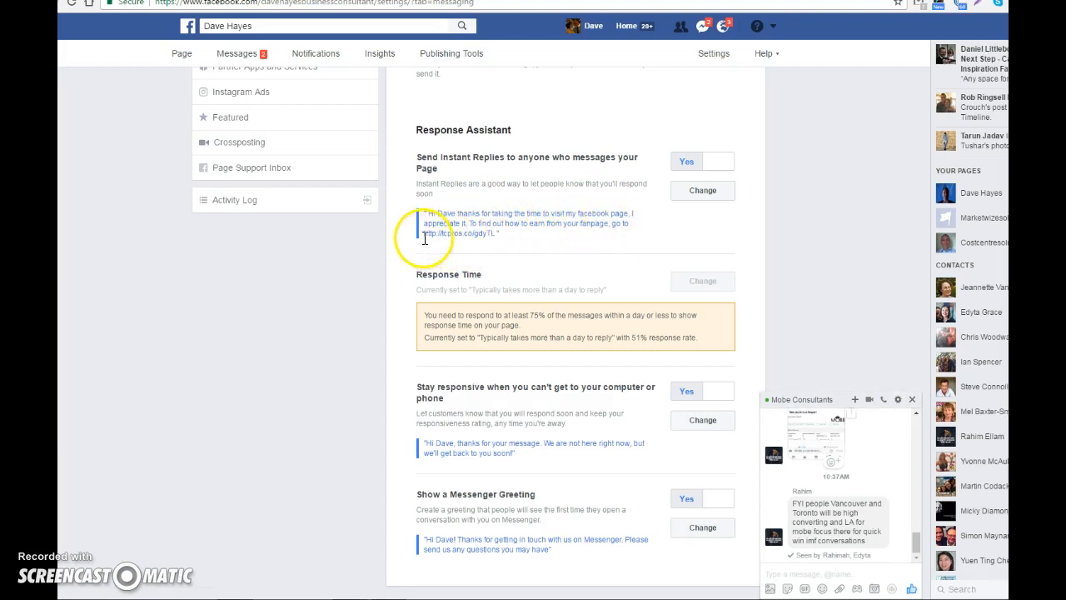
pyautogui.moveTo(548, 249)
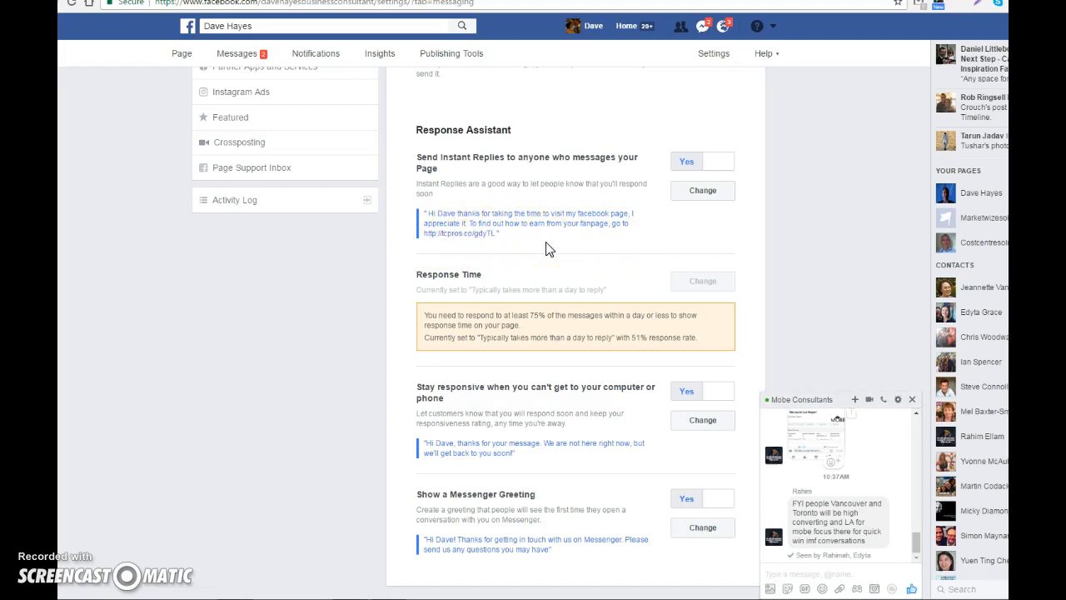